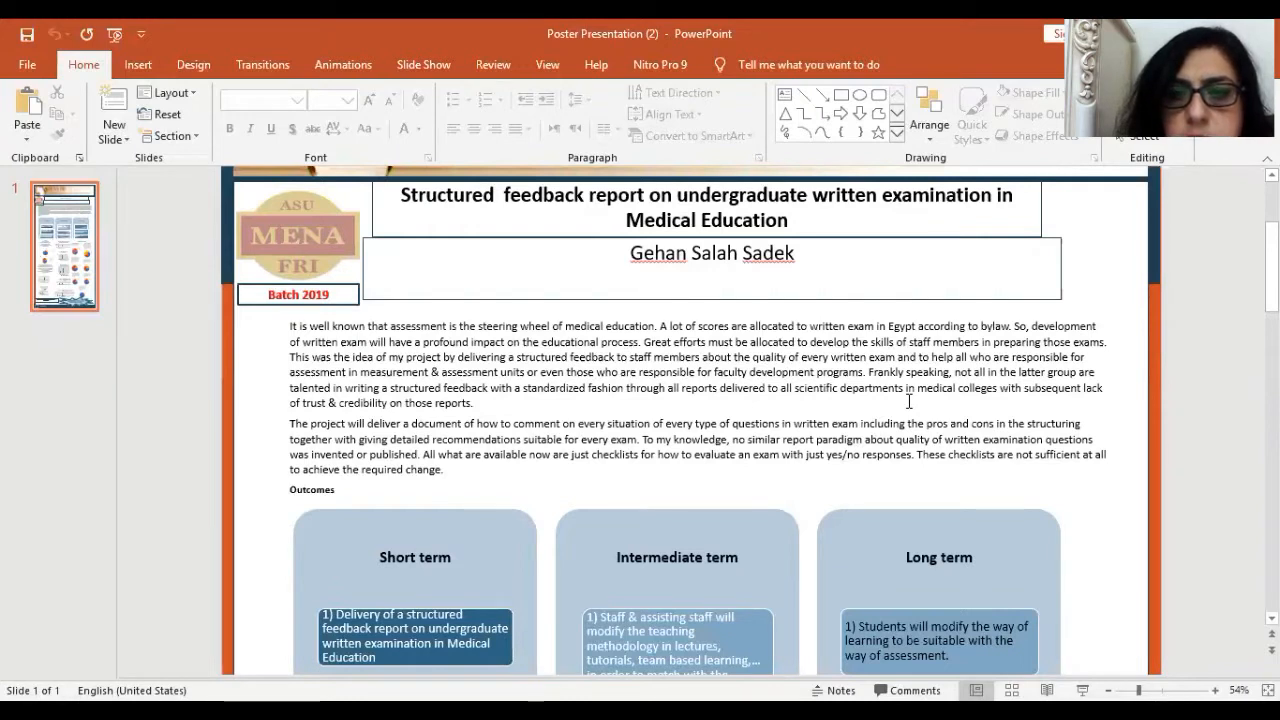
pyautogui.moveTo(1140, 508)
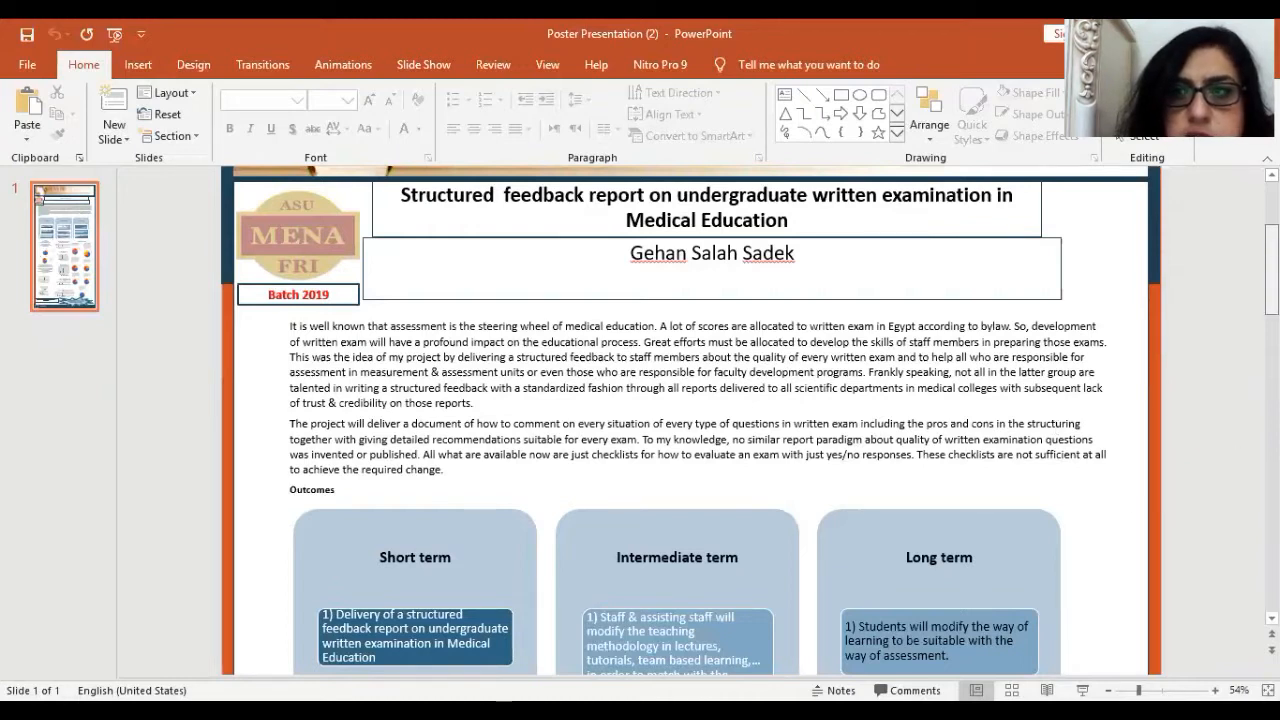
pyautogui.scroll(-3)
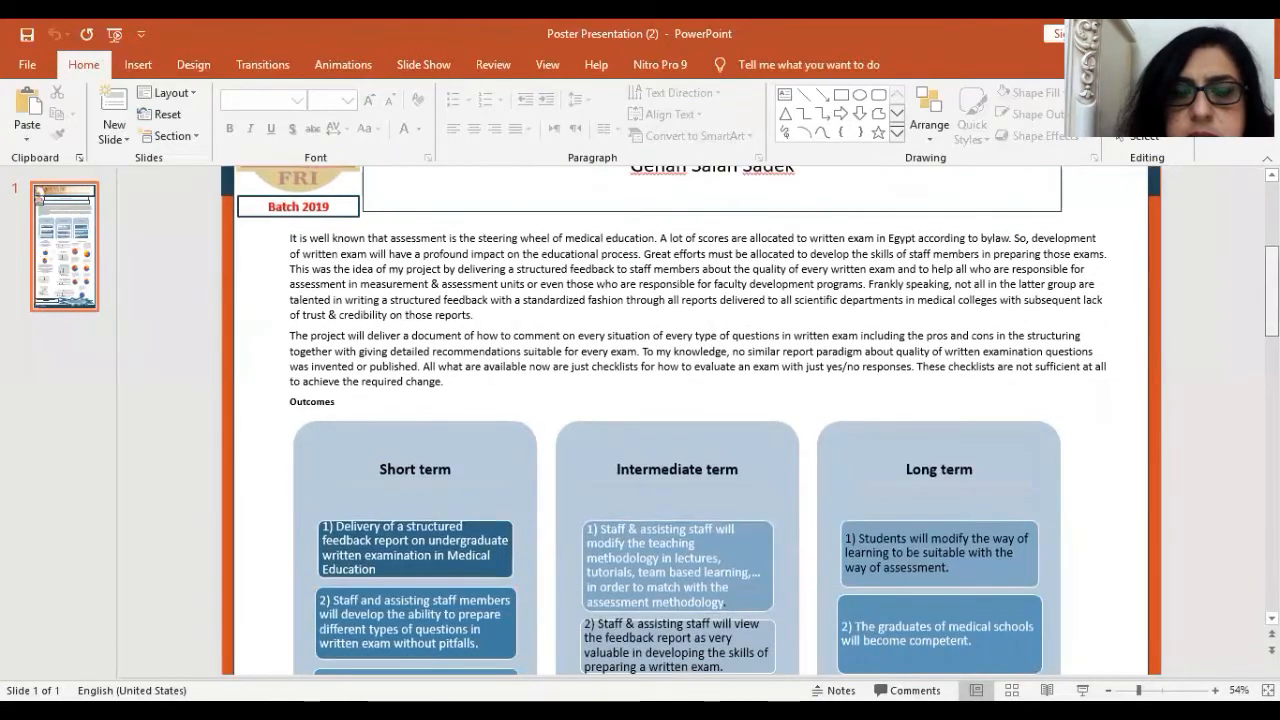
pyautogui.scroll(-3)
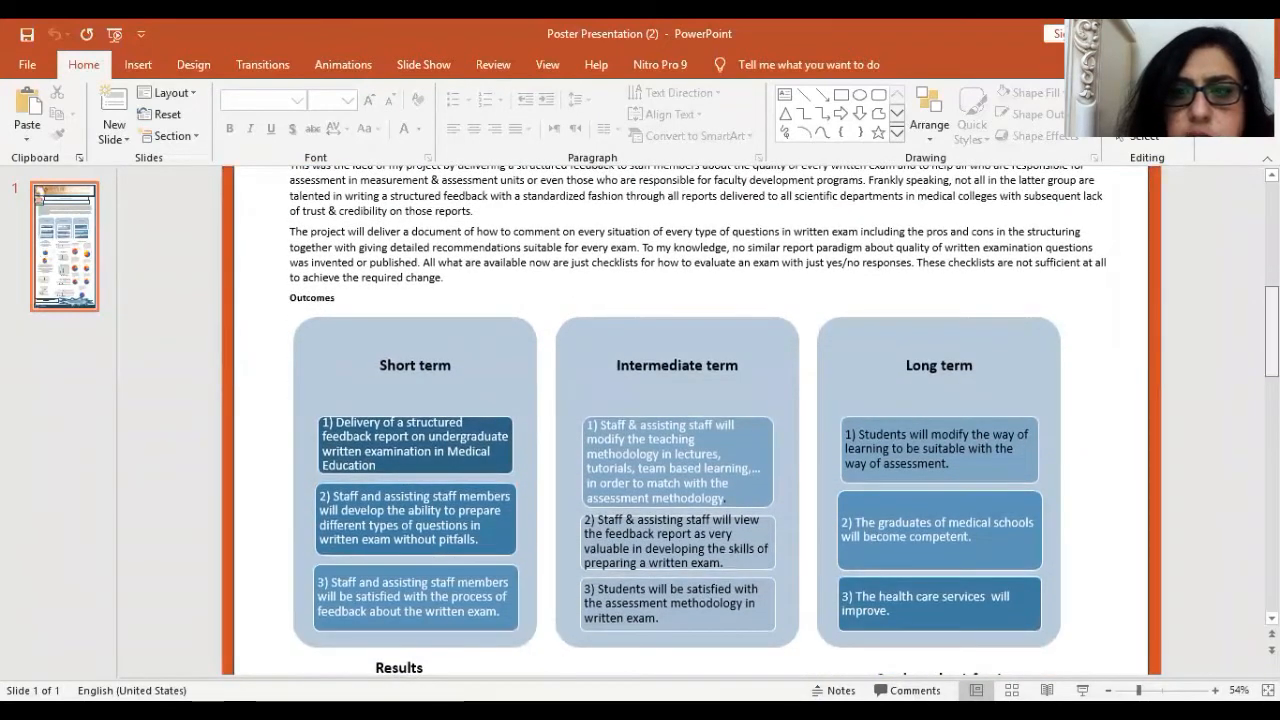
pyautogui.scroll(-3)
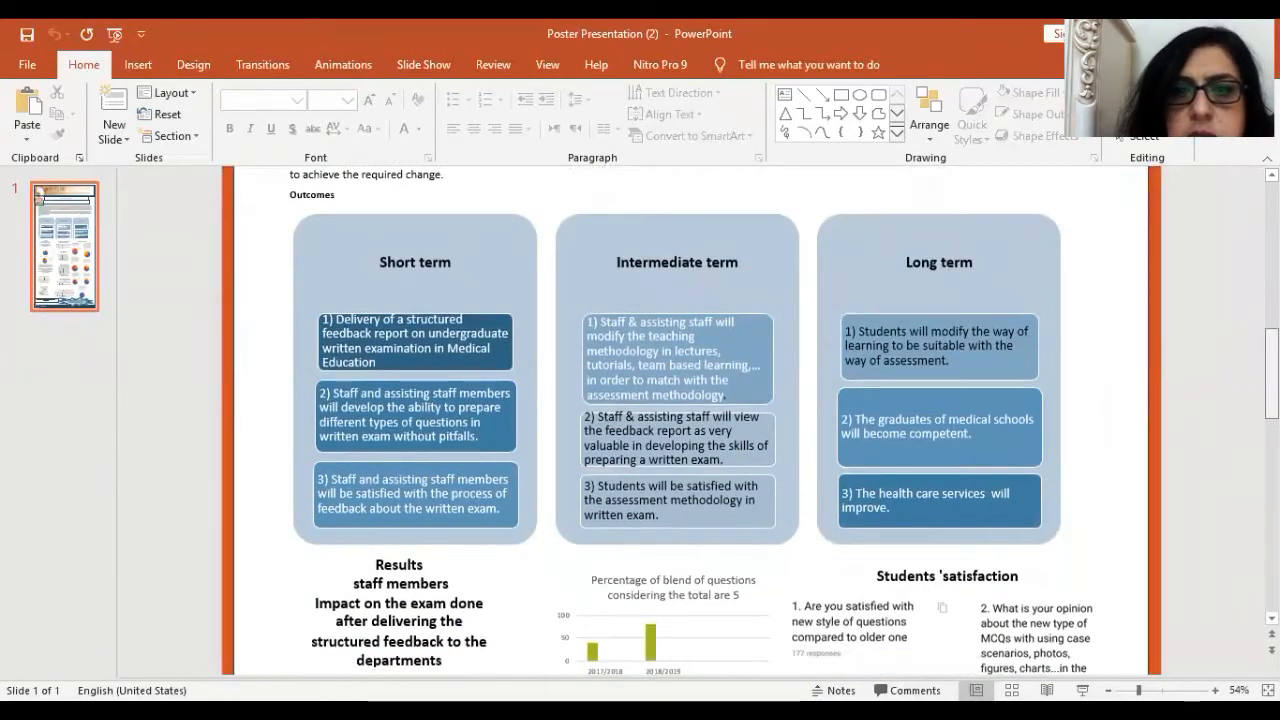
pyautogui.scroll(-3)
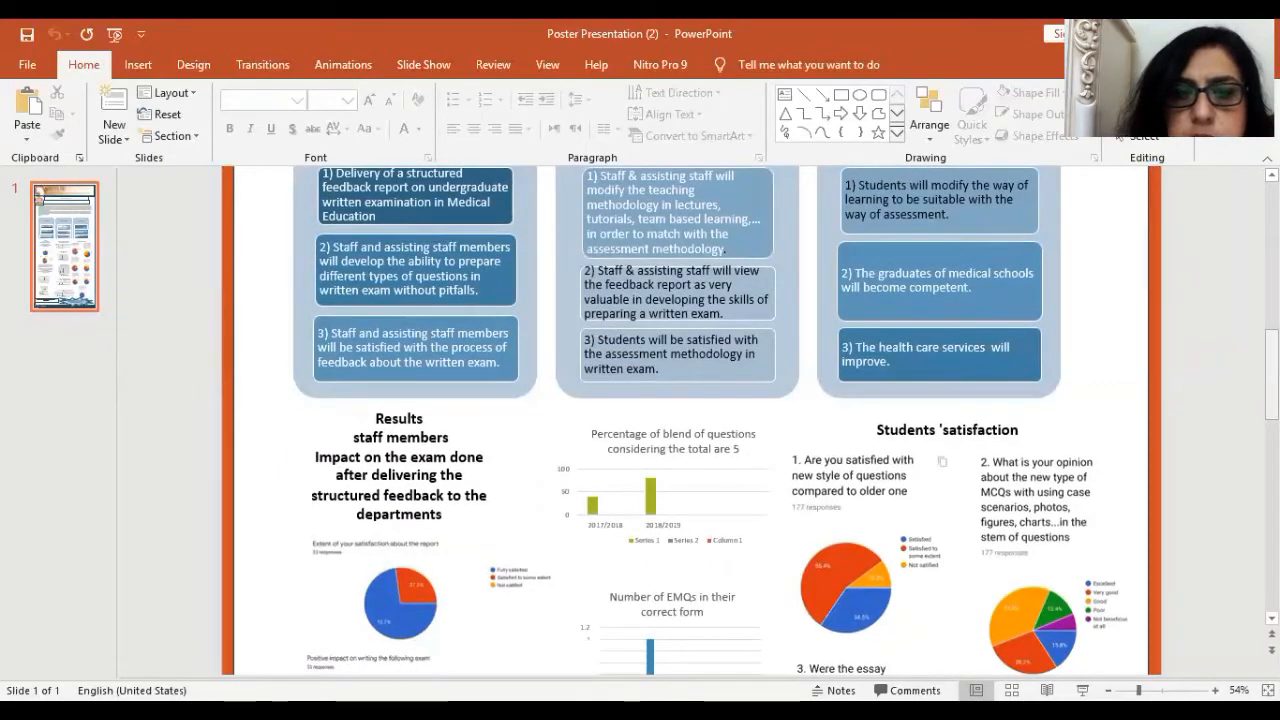
pyautogui.scroll(-3)
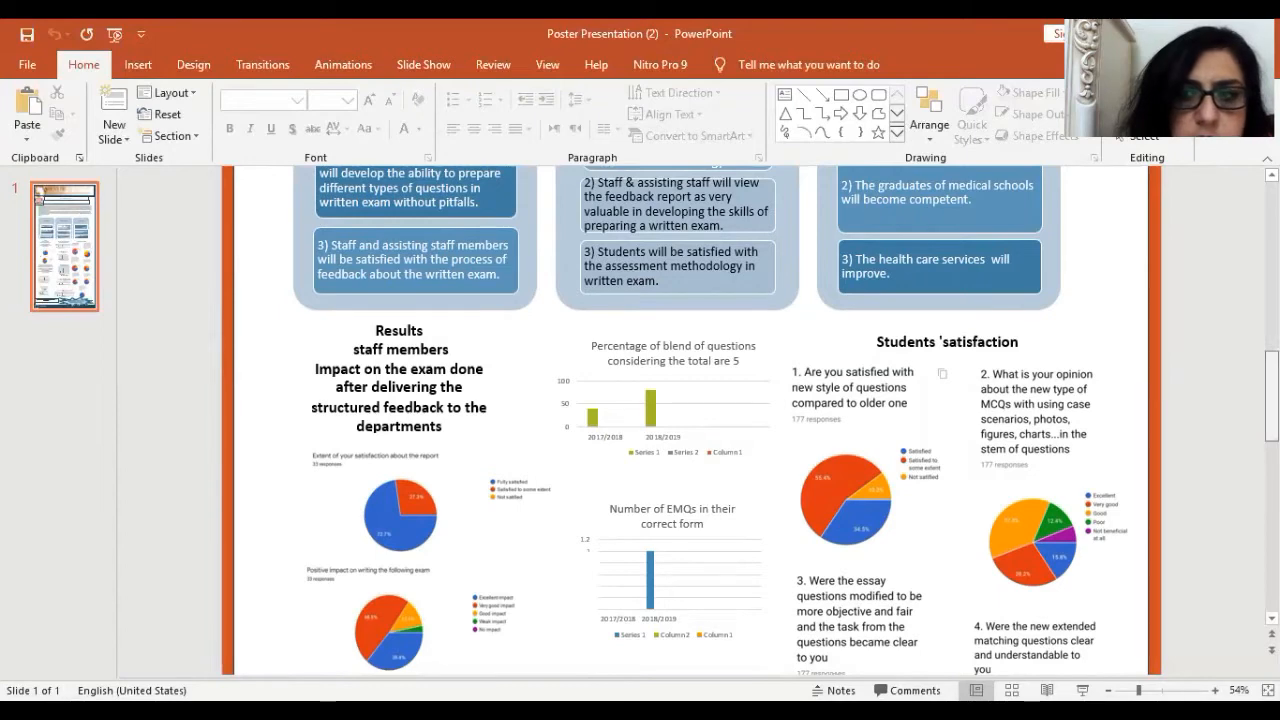
pyautogui.scroll(-3)
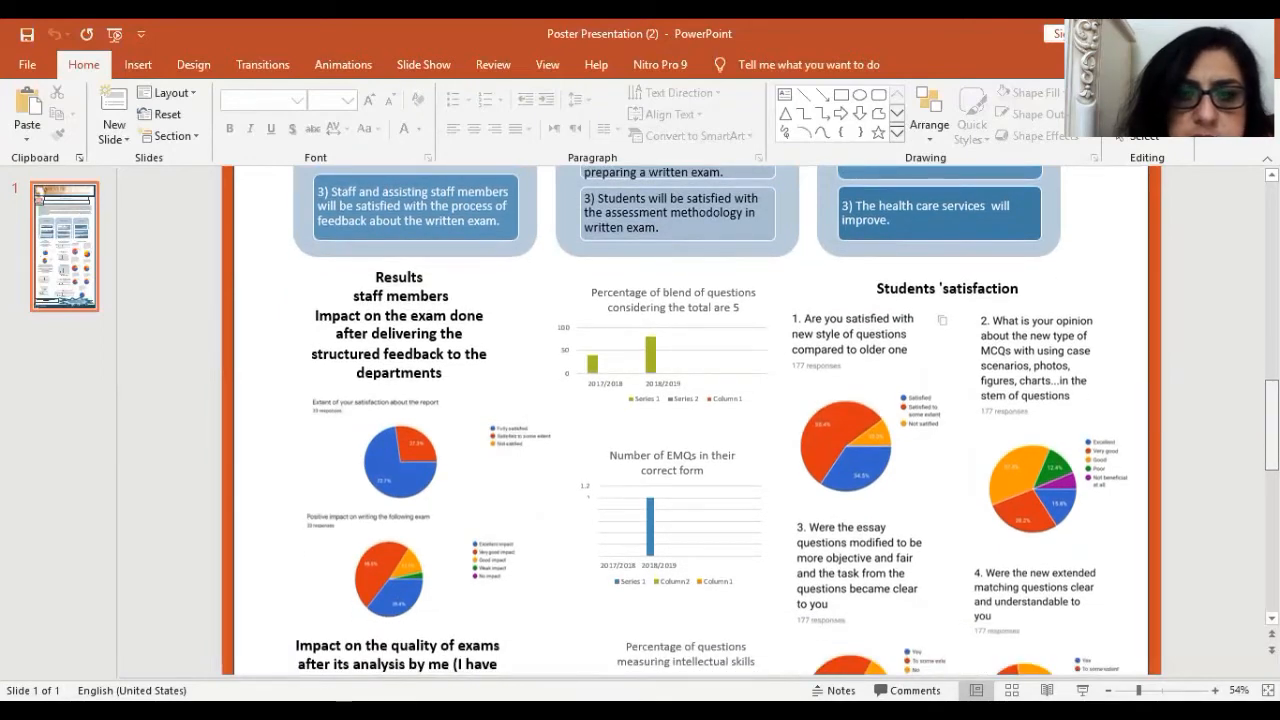
pyautogui.scroll(-3)
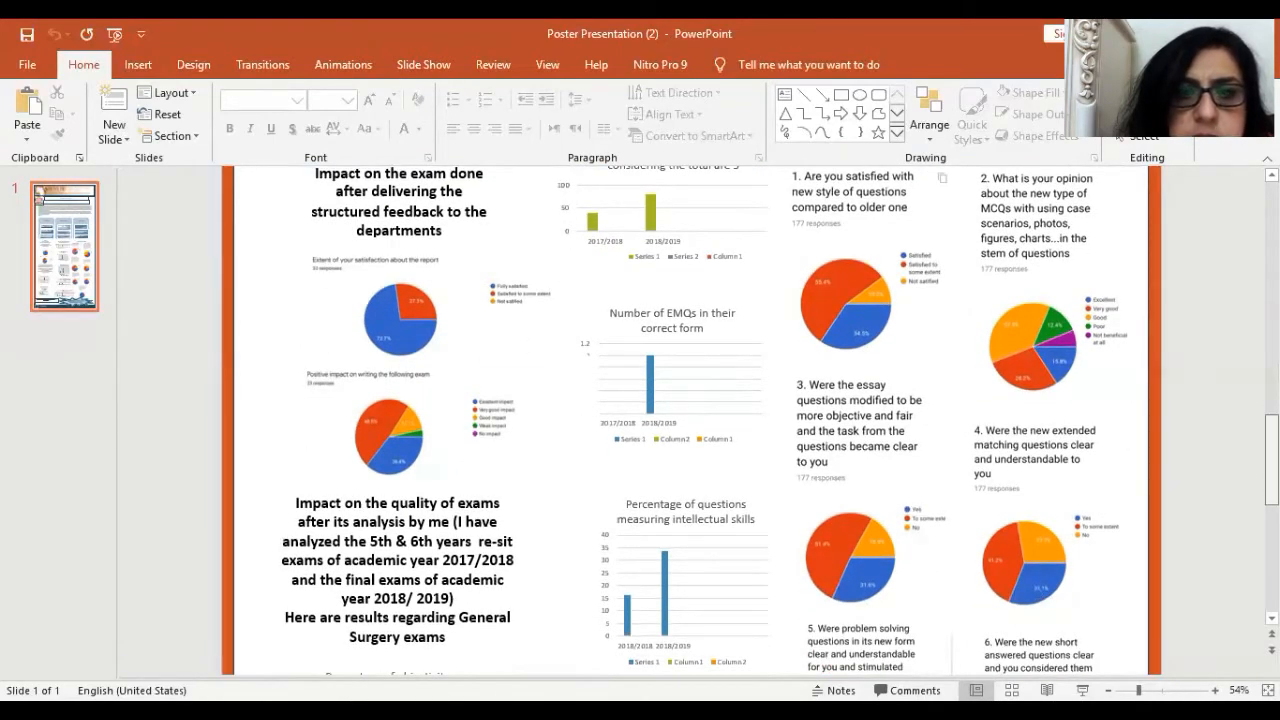
pyautogui.scroll(-3)
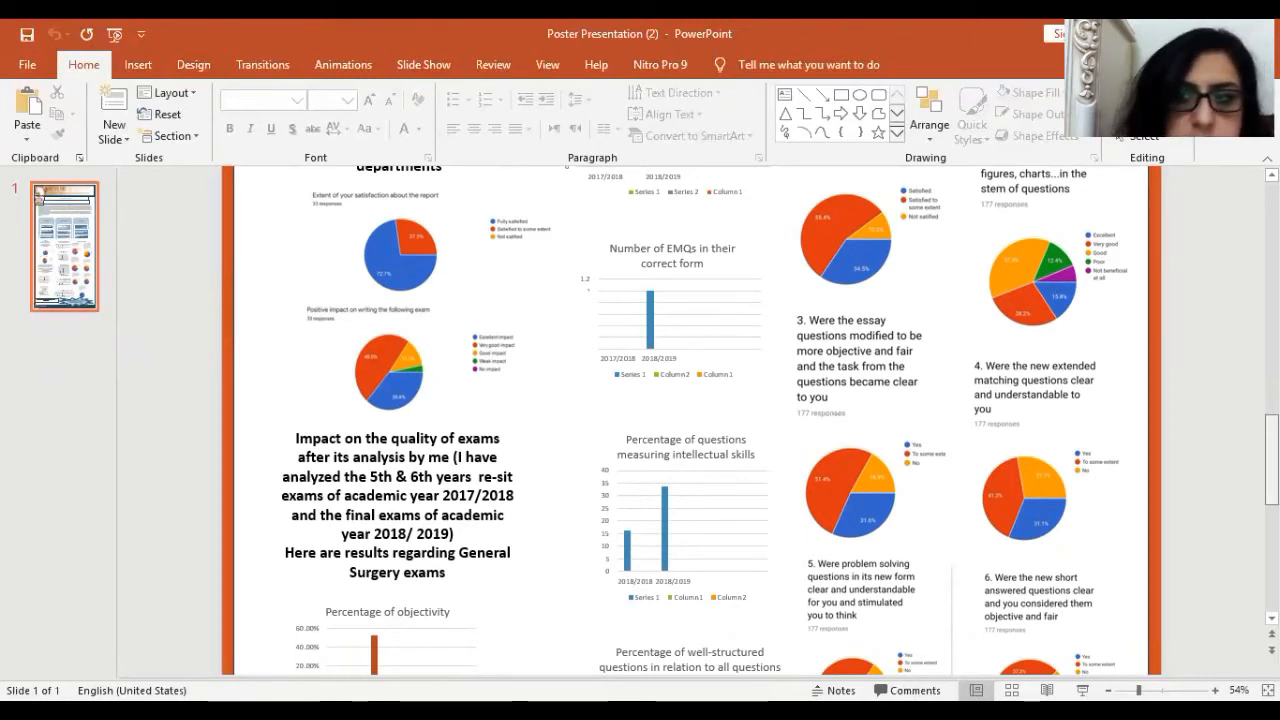
pyautogui.scroll(-3)
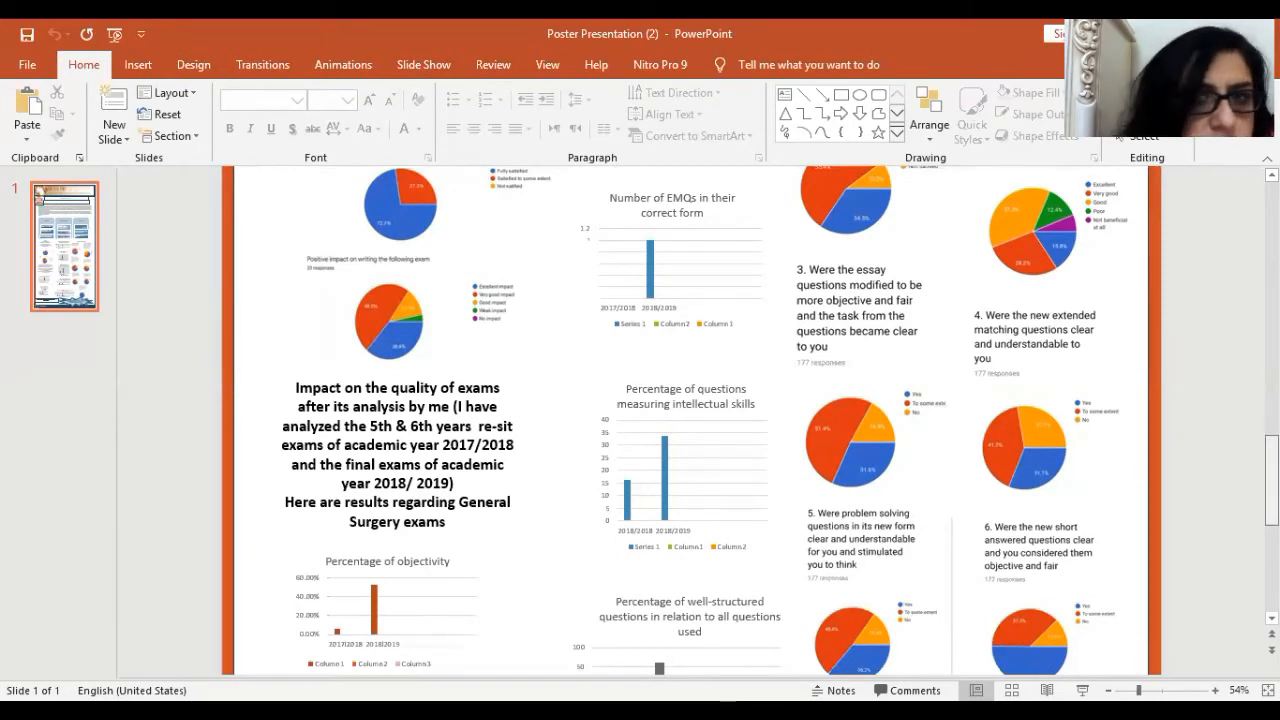
pyautogui.scroll(-3)
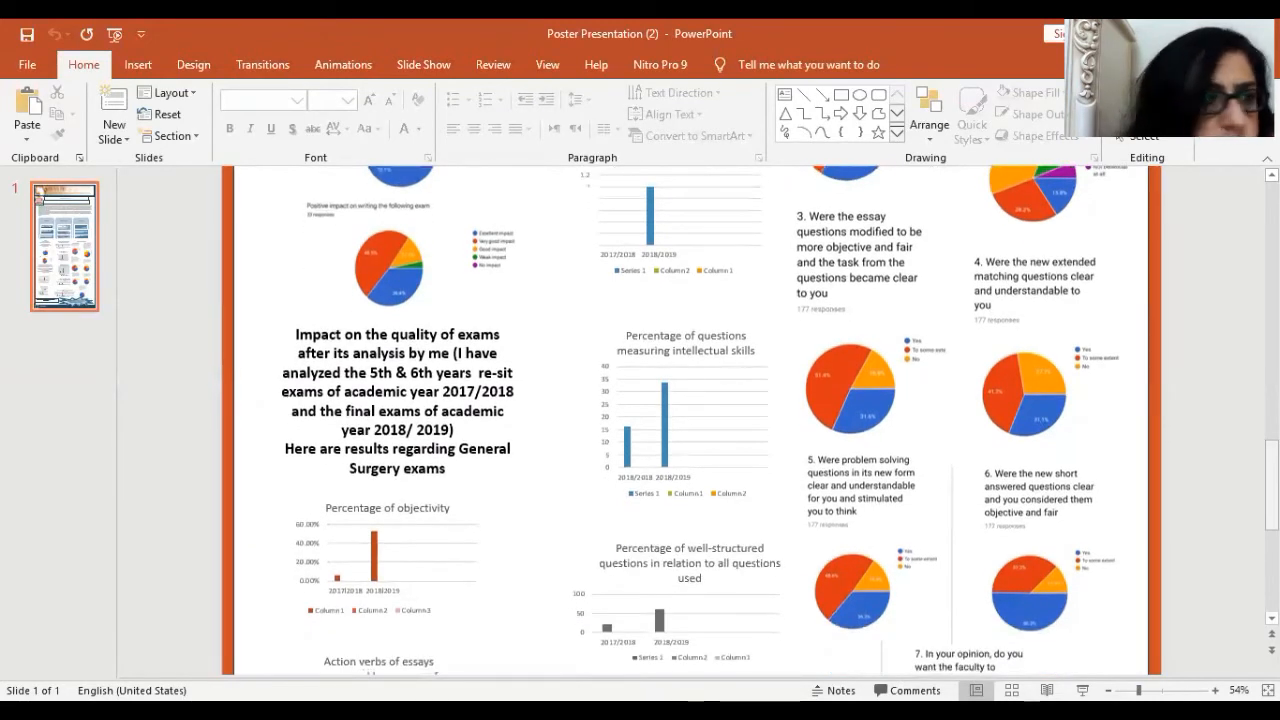